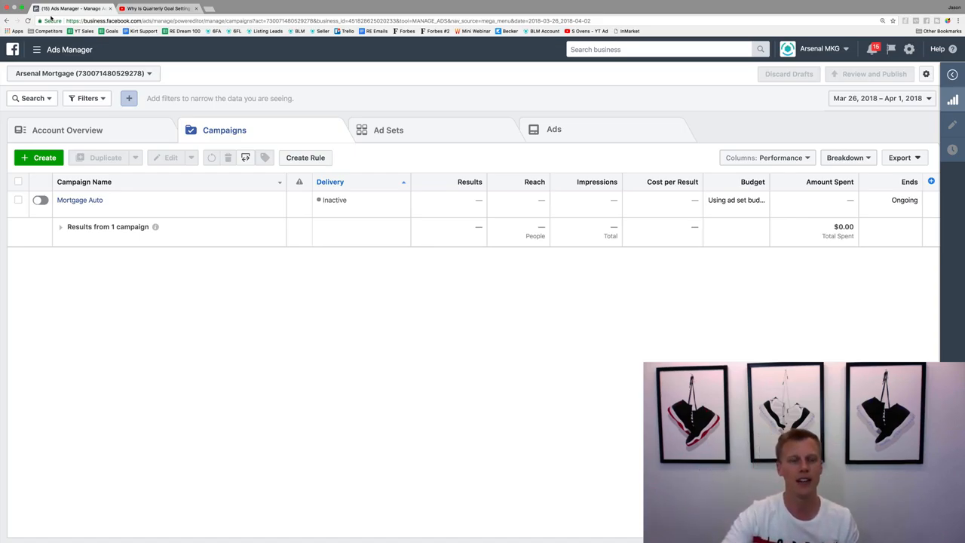
- Switch from Ads Manager to the YouTube video in the other browser tab
left_click(154, 9)
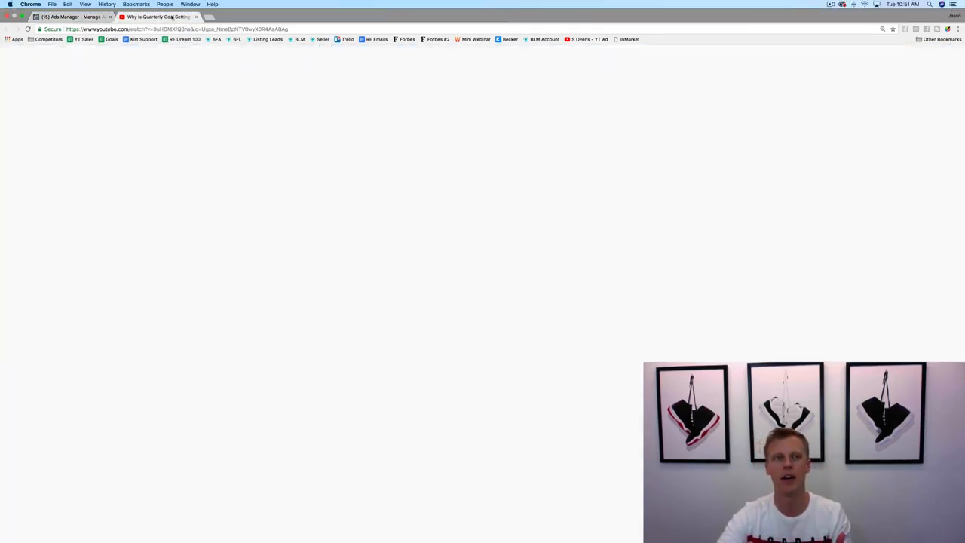
- Review the goal-setting video's comments, then return to the Ads Manager campaign list
left_click(159, 16)
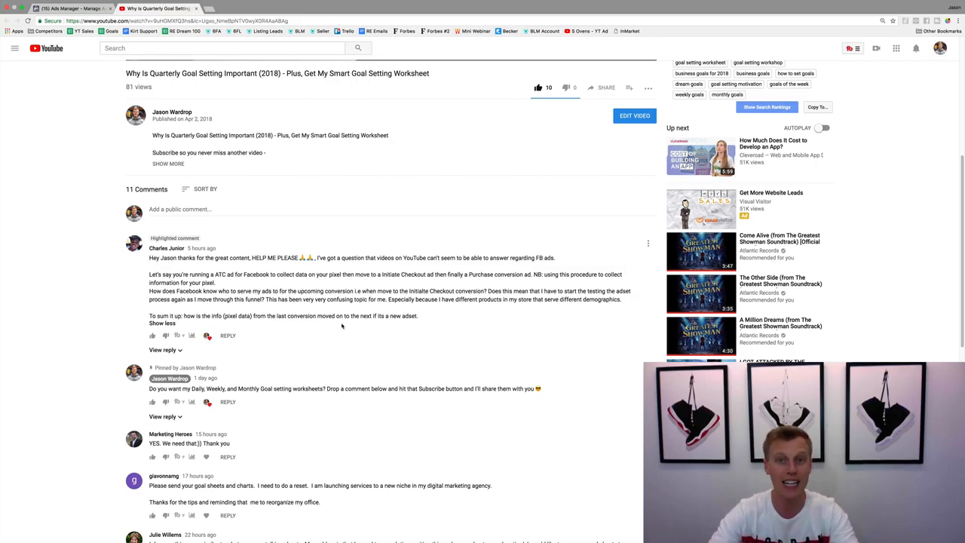
left_click(68, 9)
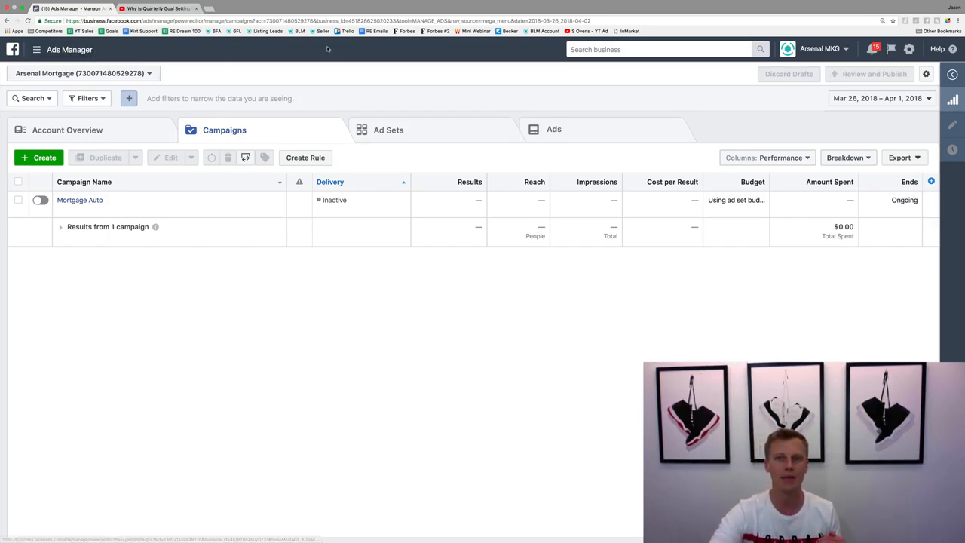
- Go to the Asset Library Audiences page via the business search's Recently Used list
left_click(660, 48)
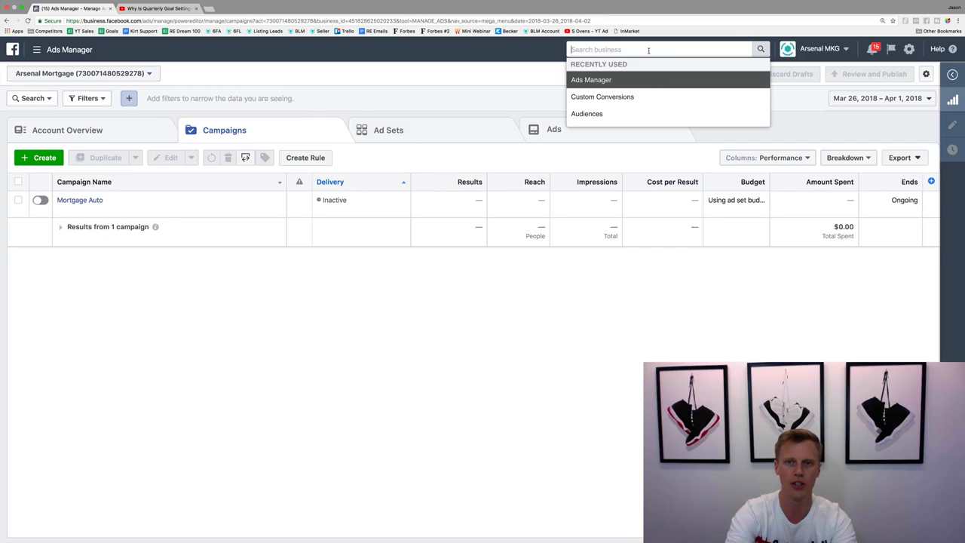
left_click(586, 113)
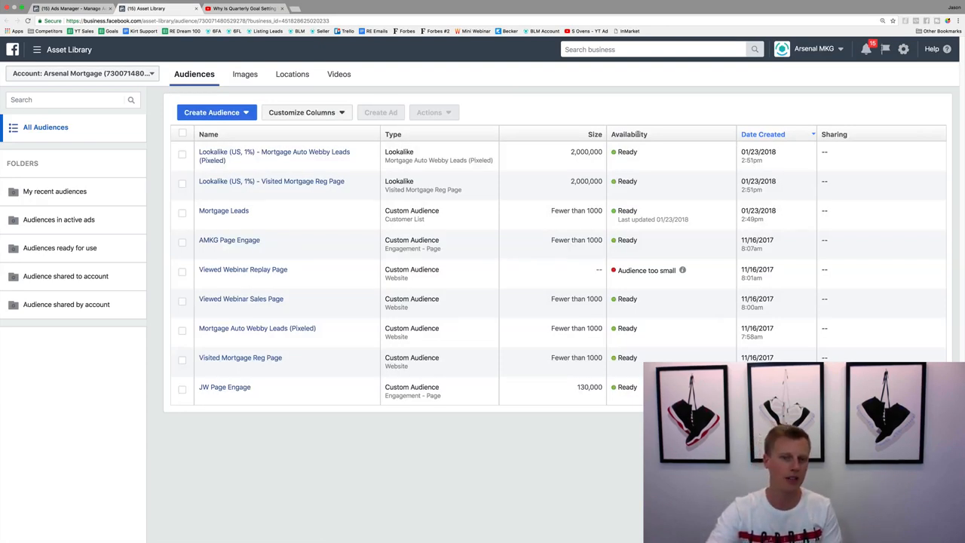
mouse_move(491, 217)
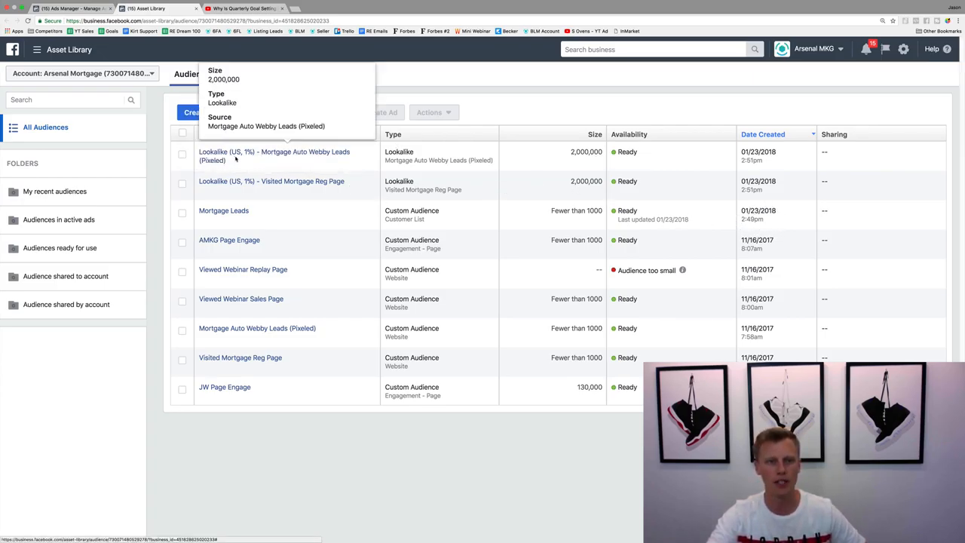
mouse_move(298, 181)
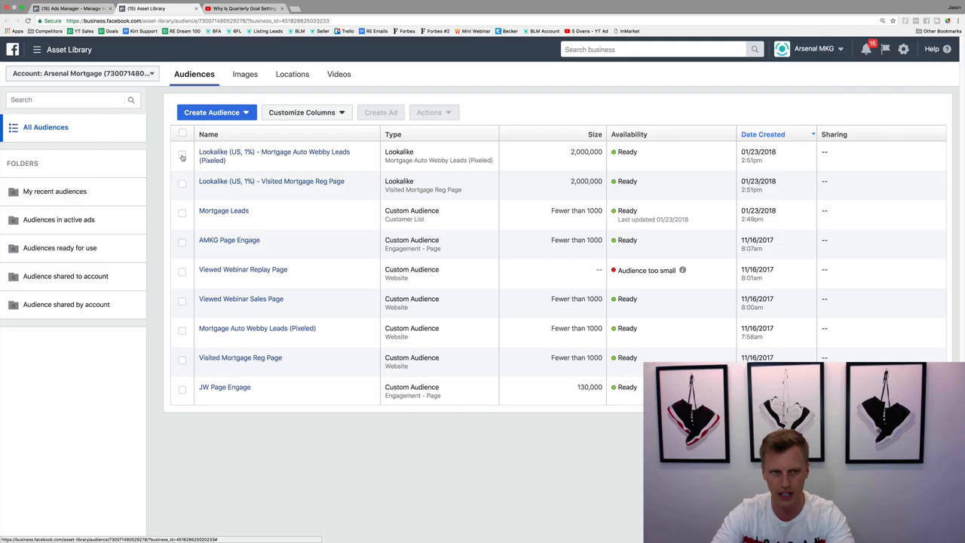
- Tick the Lookalike (US, 1%) - Mortgage Auto Webby Leads (Pixeled) audience
left_click(181, 154)
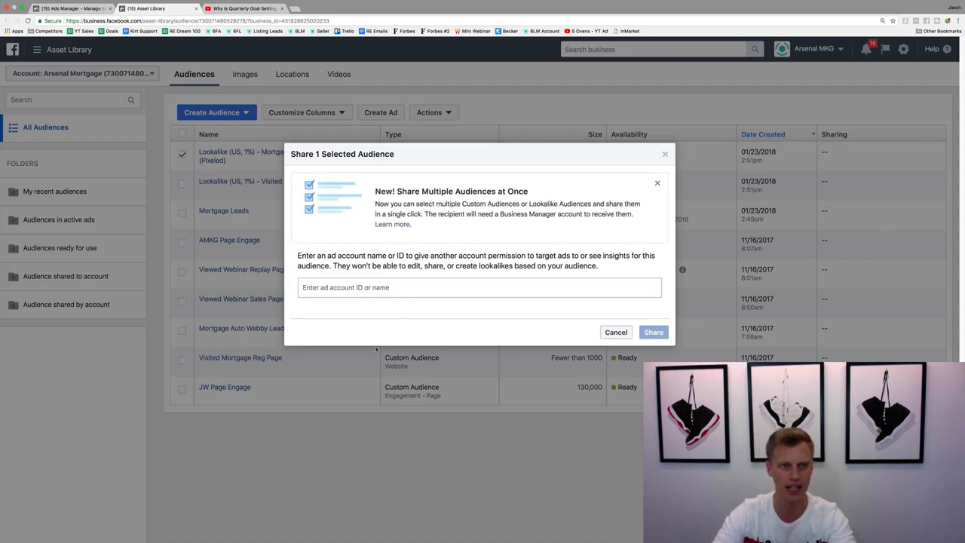
- Dismiss and reopen the Share 1 Selected Audience dialog, then return to the YouTube video
left_click(615, 332)
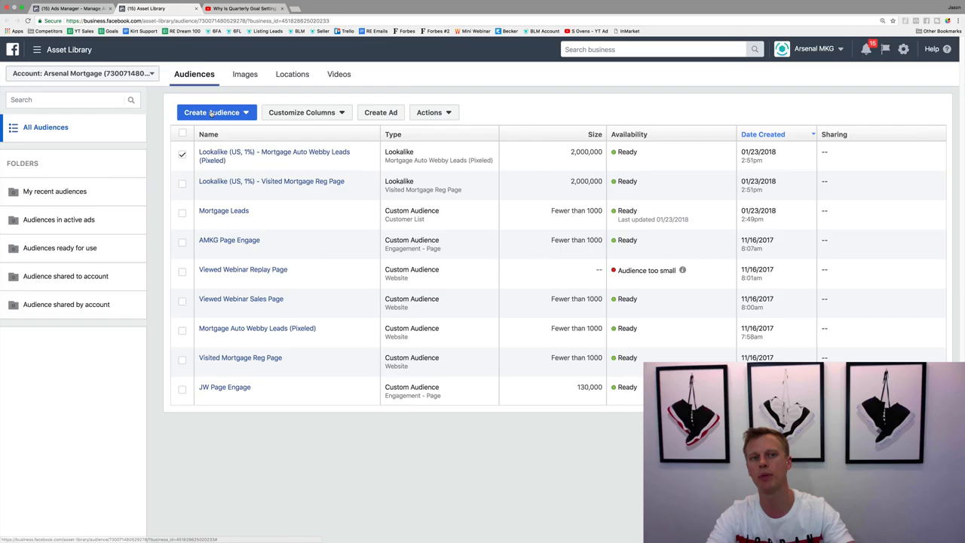
left_click(217, 111)
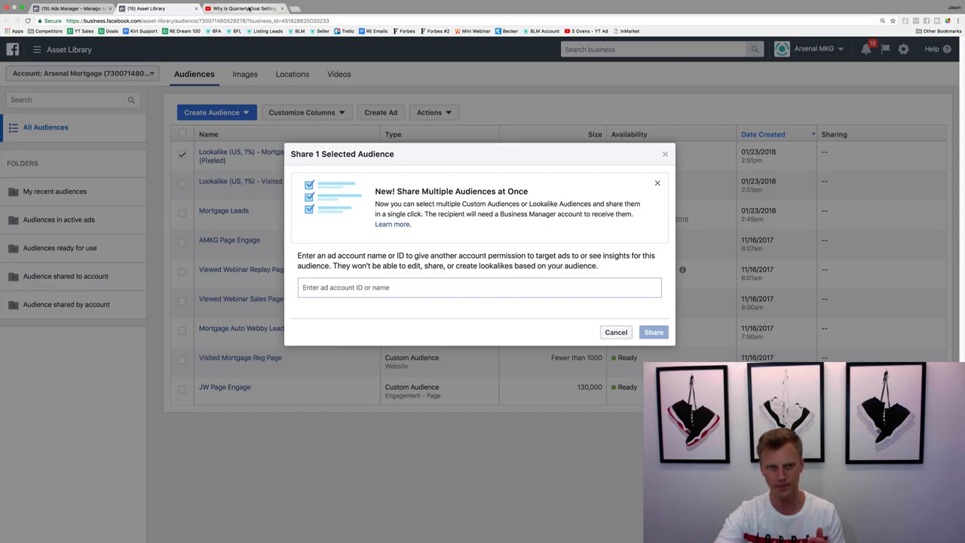
left_click(241, 9)
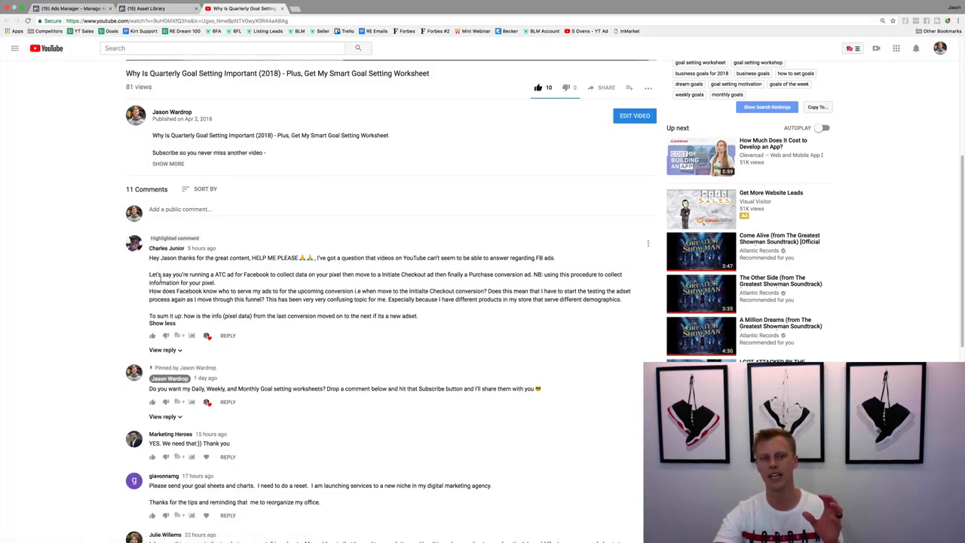